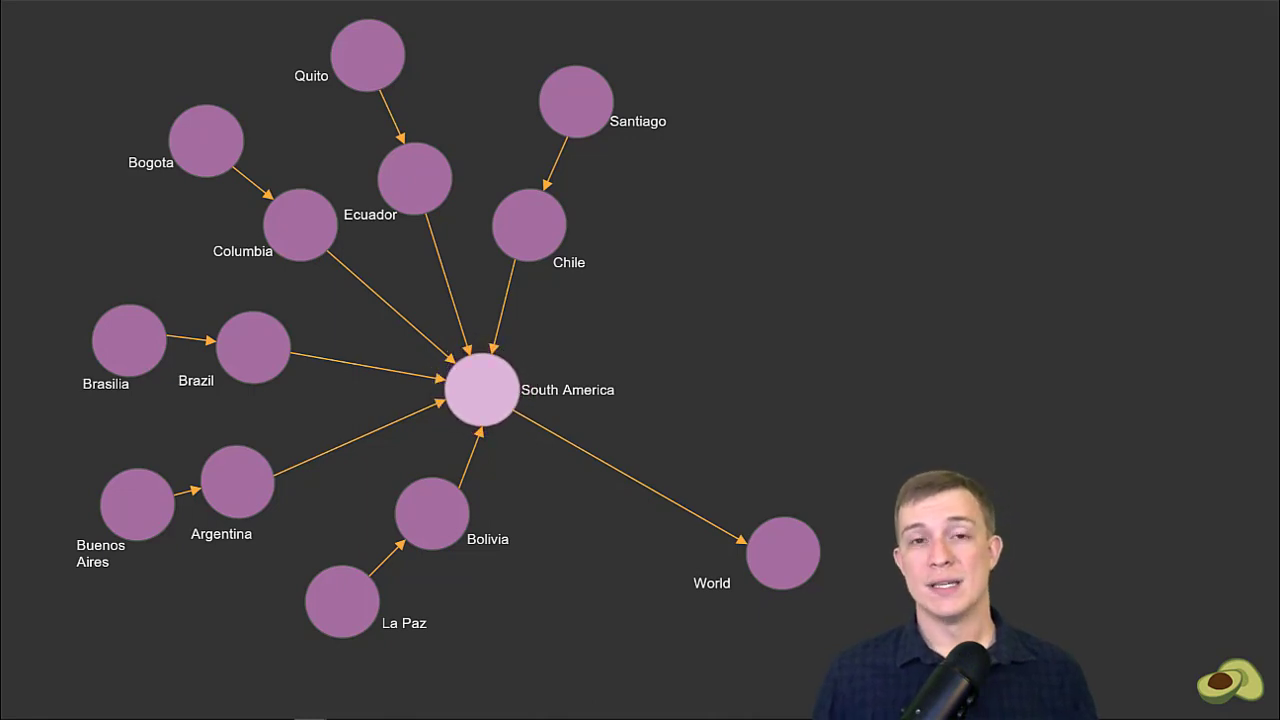
- Select the Chile node so it is highlighted in orange among the other countries
click(528, 224)
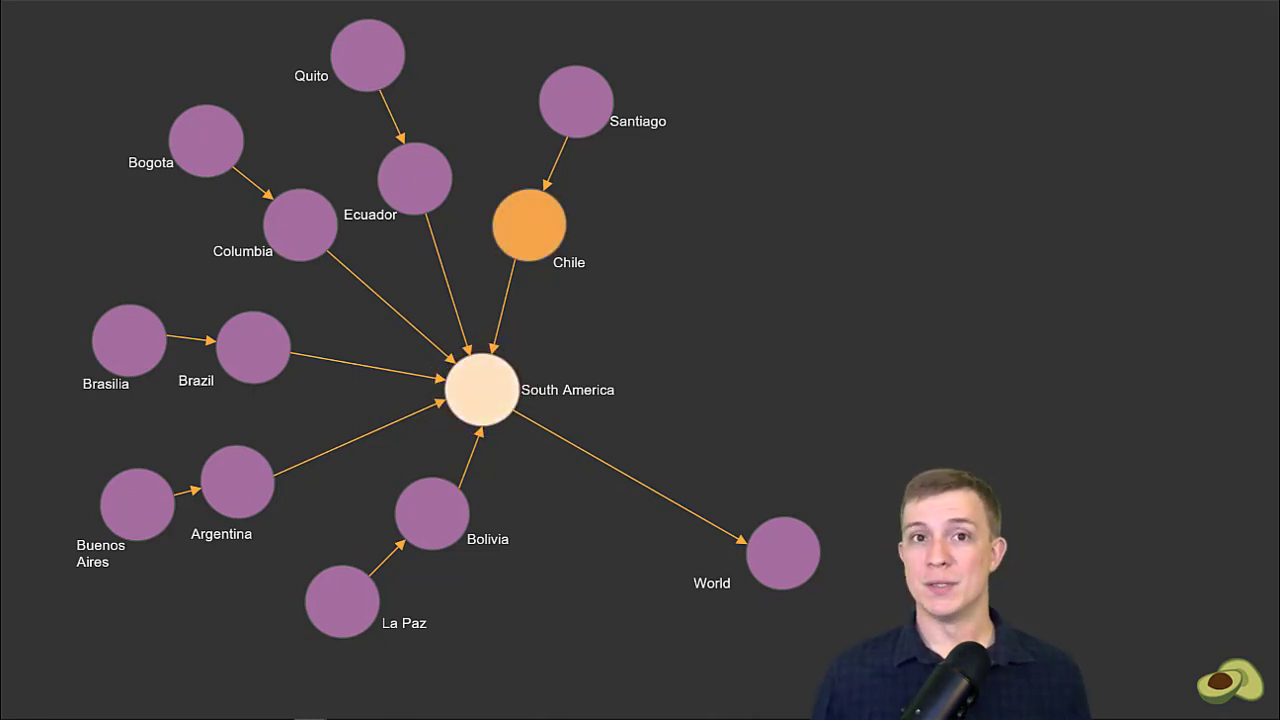